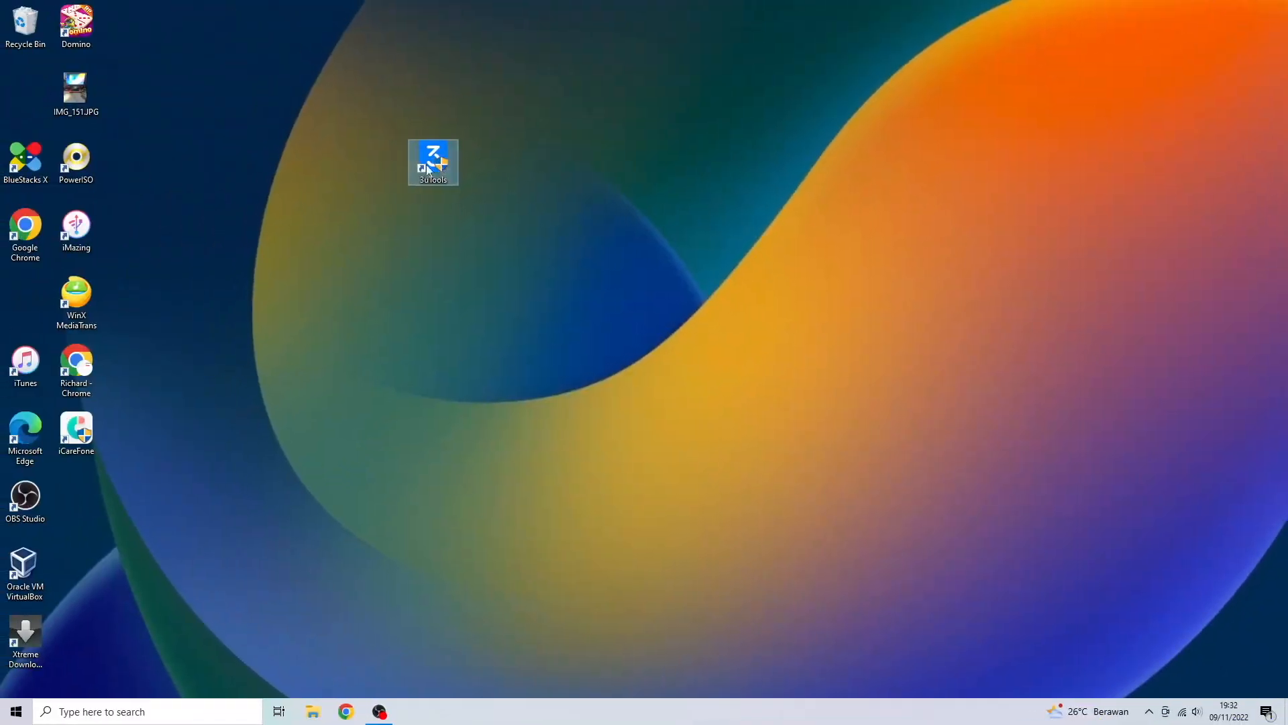
# Launch 3uTools from the desktop and load the iPhone 6s device information page
pyautogui.doubleClick(433, 162)
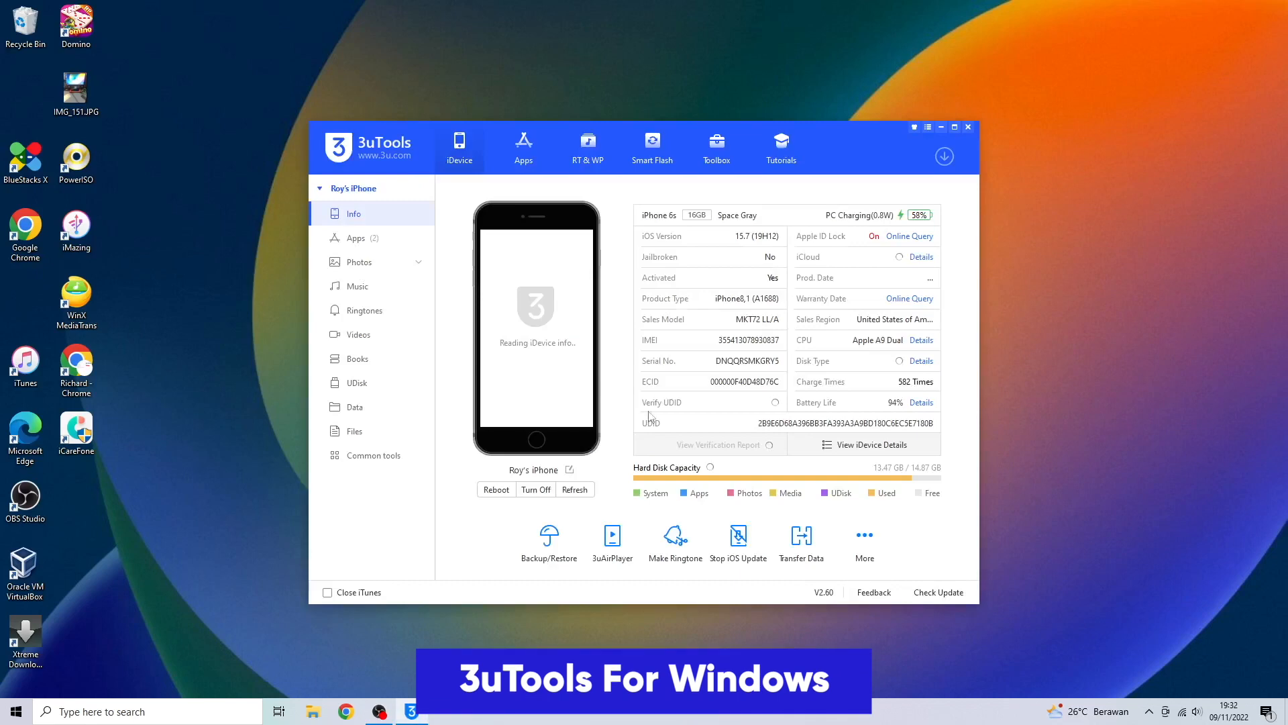
pyautogui.click(954, 127)
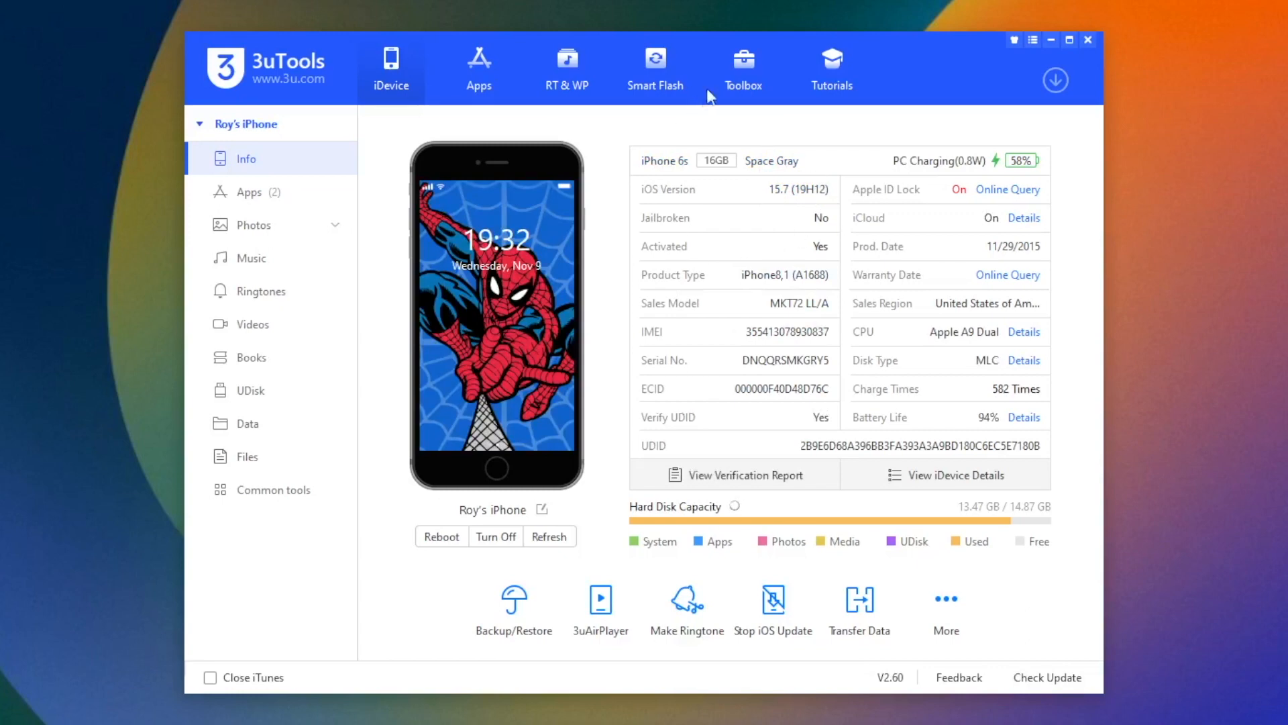
# Open Clean Garbage from the Toolbox's common tools
pyautogui.click(742, 67)
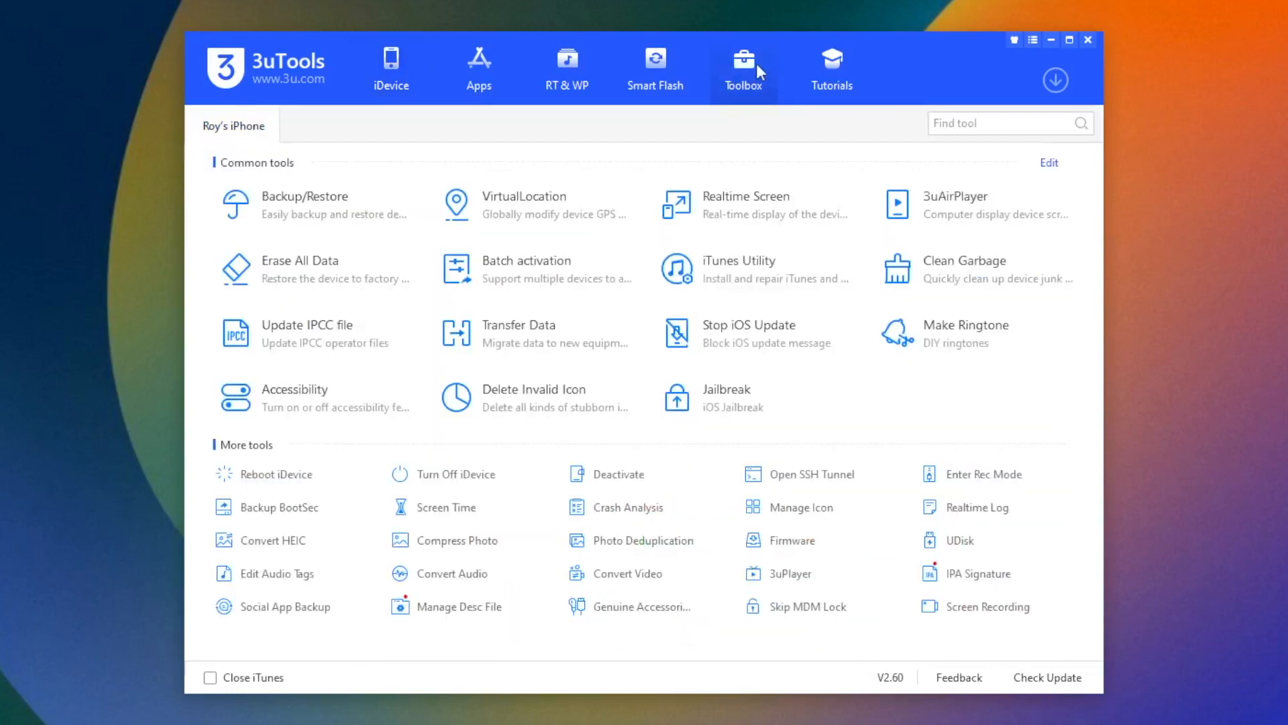
pyautogui.moveTo(933, 278)
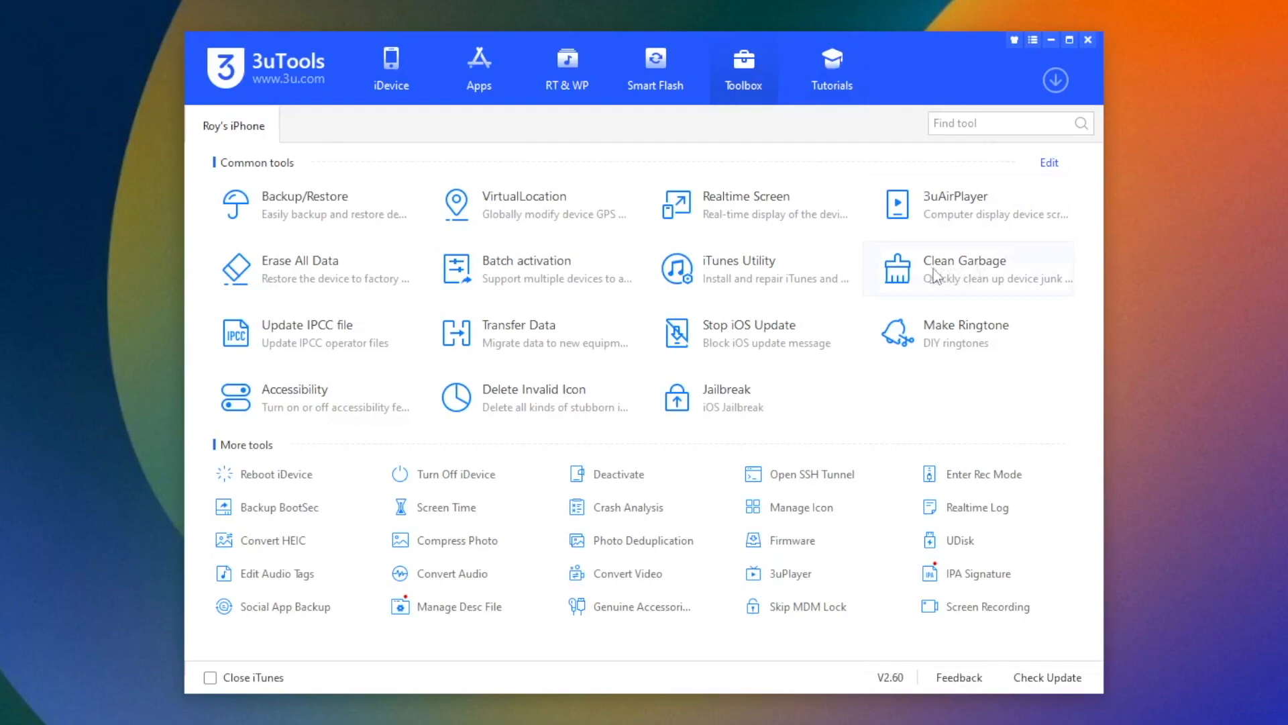
pyautogui.moveTo(970, 246)
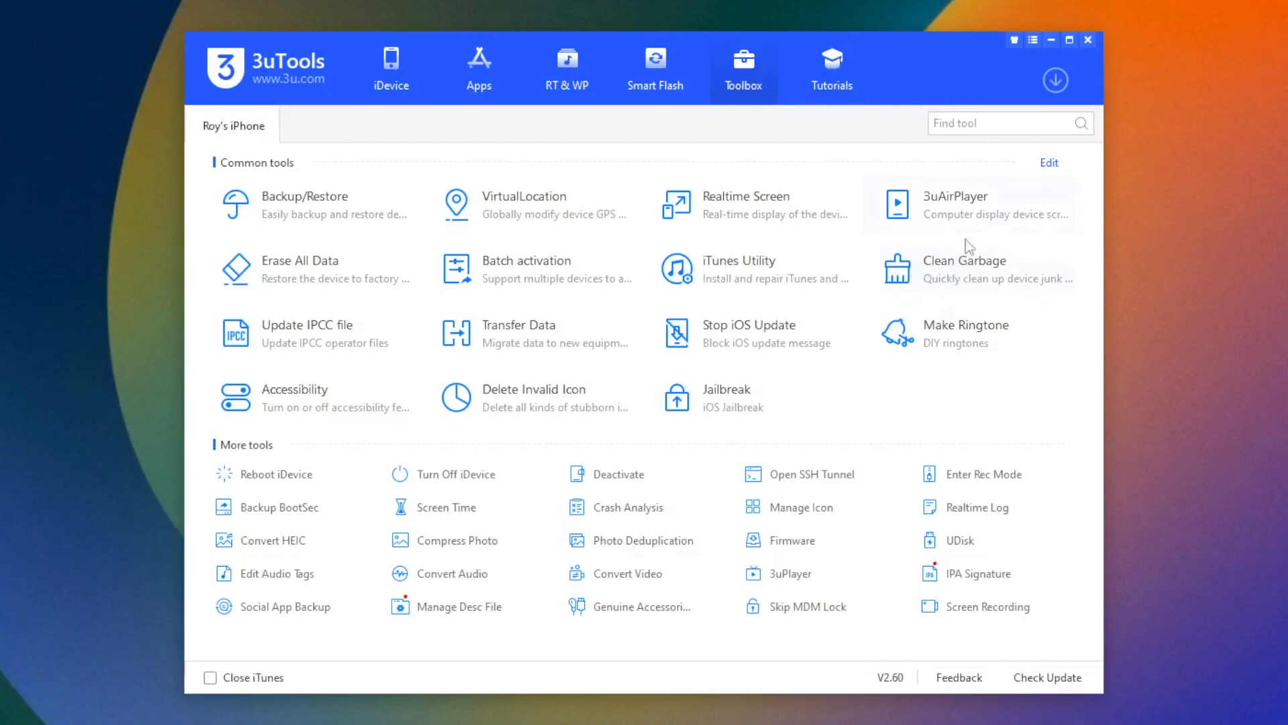
pyautogui.click(965, 260)
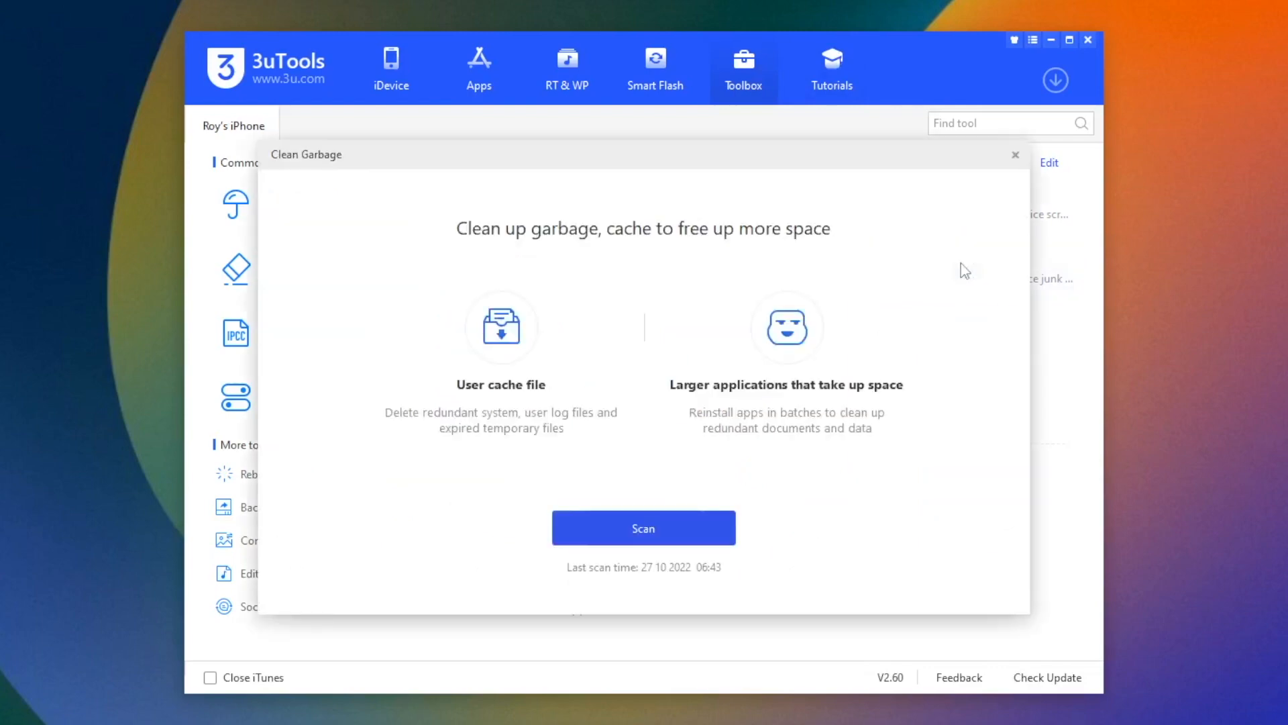
# Scan the iPhone, finding 727.34 KB of system cache and Mobile Legends as a larger app
pyautogui.click(644, 527)
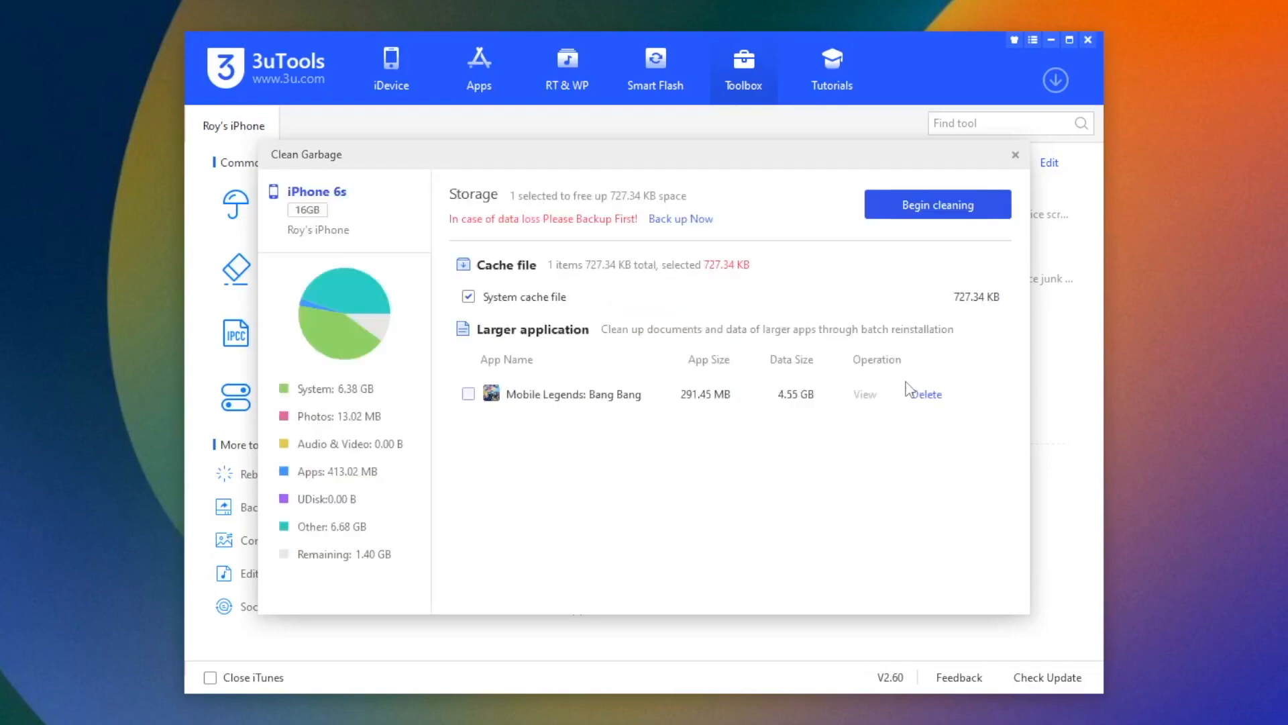
pyautogui.moveTo(709, 402)
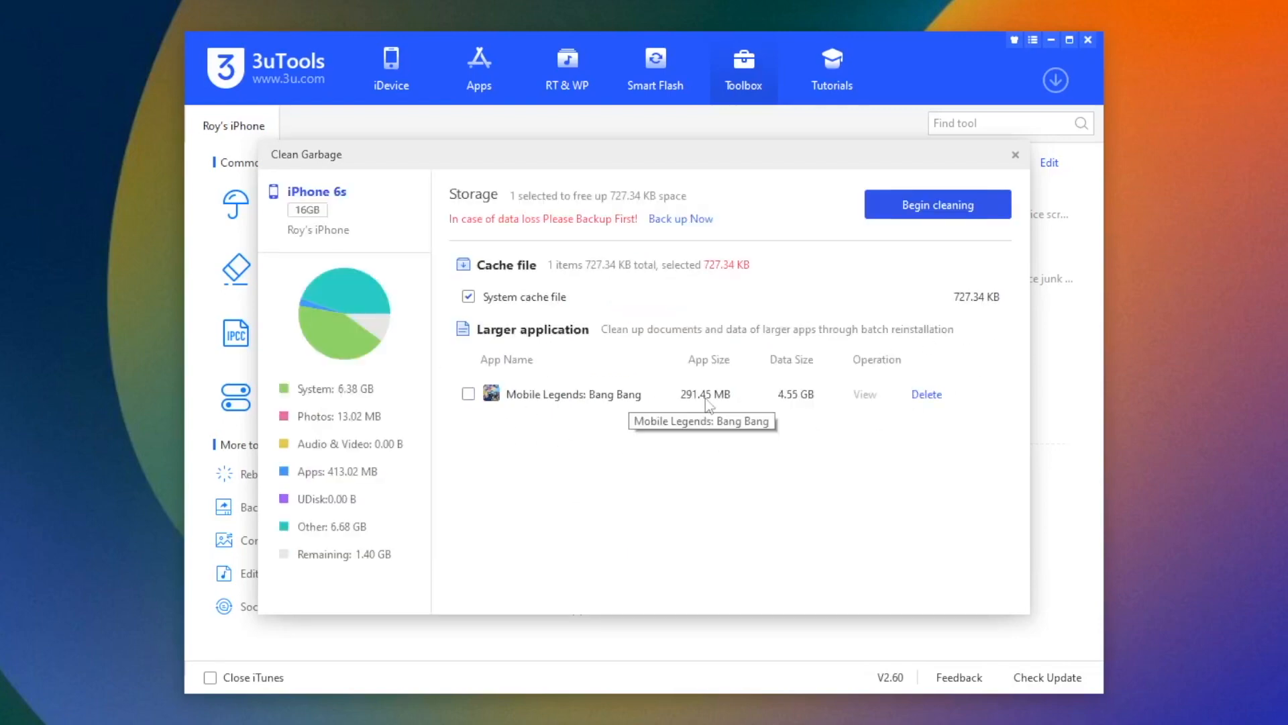
# Tick Mobile Legends: Bang Bang under Larger application, raising the cleanup total to 4.55 GB
pyautogui.click(469, 394)
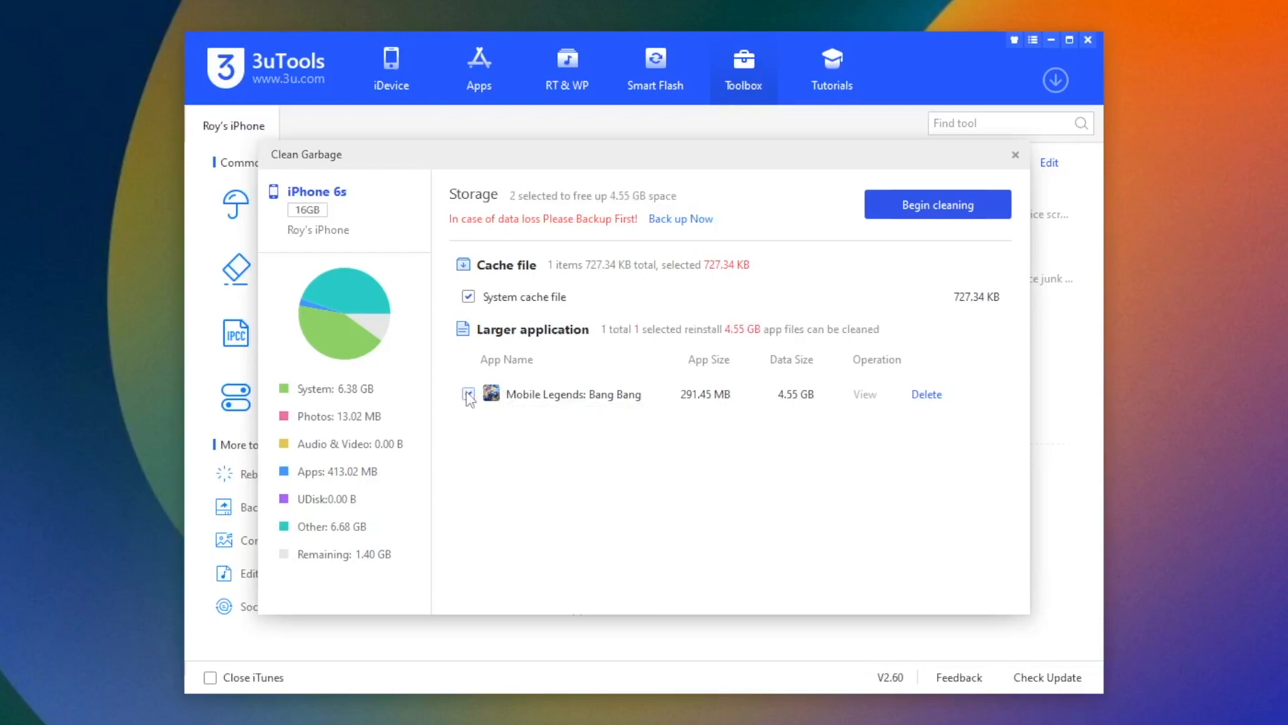
pyautogui.click(468, 394)
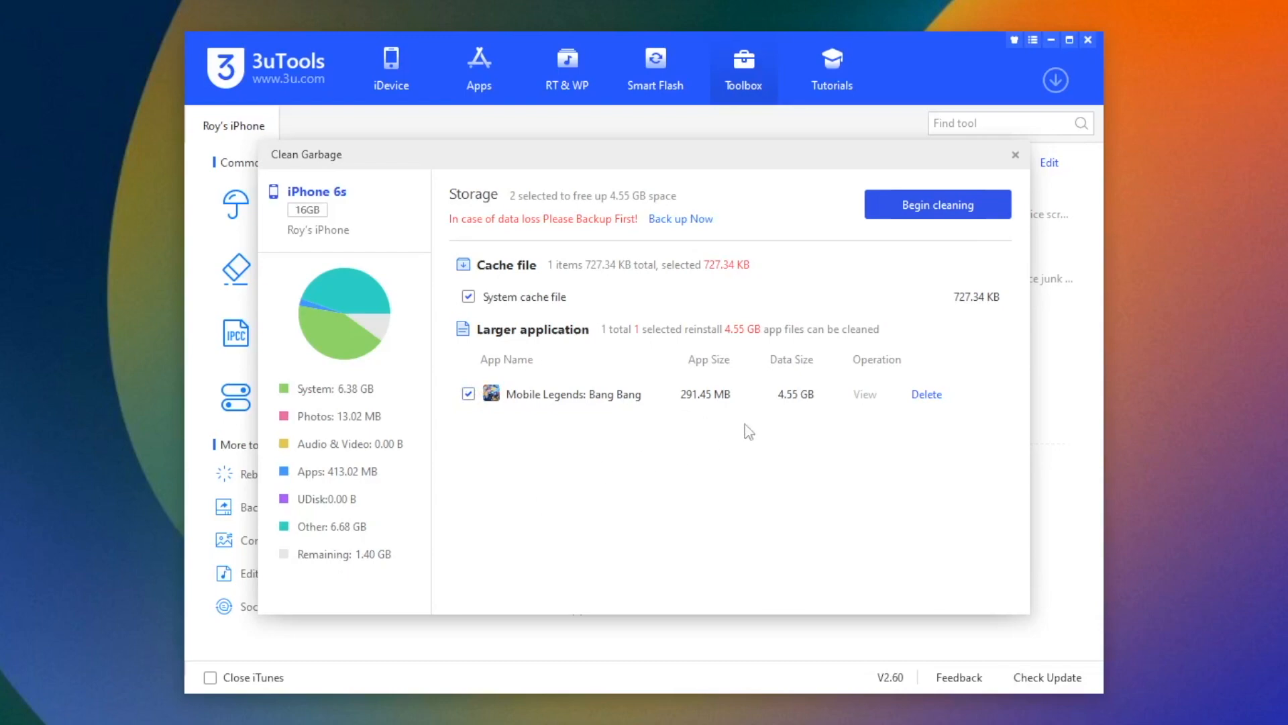
pyautogui.moveTo(888, 205)
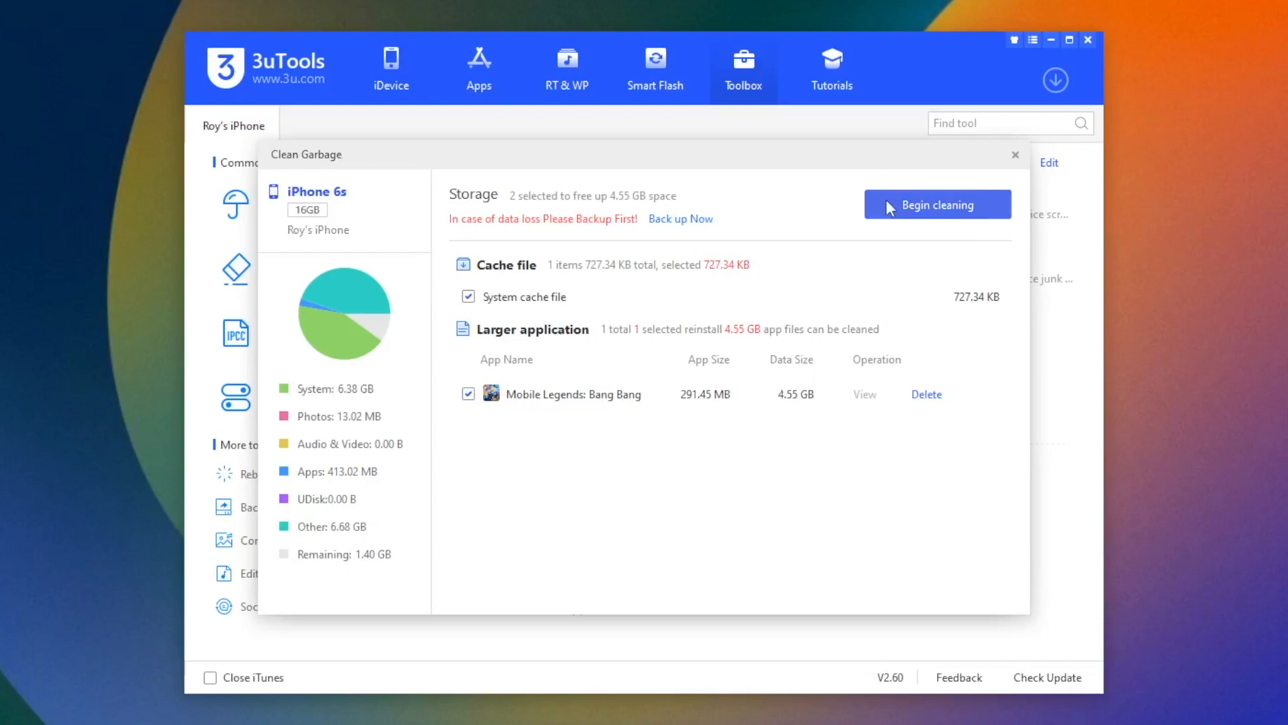
# Begin cleaning, skipping the Apple ID reminder and cancelling the bind prompt
pyautogui.click(936, 204)
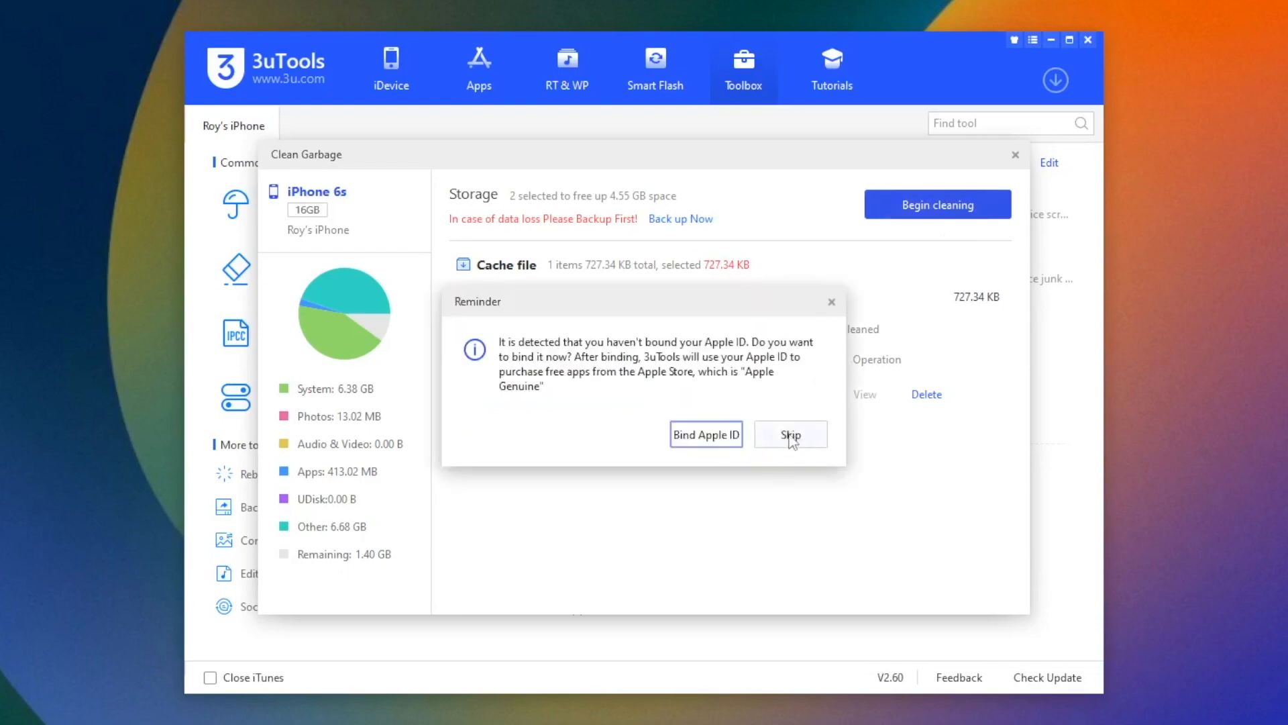
pyautogui.click(789, 434)
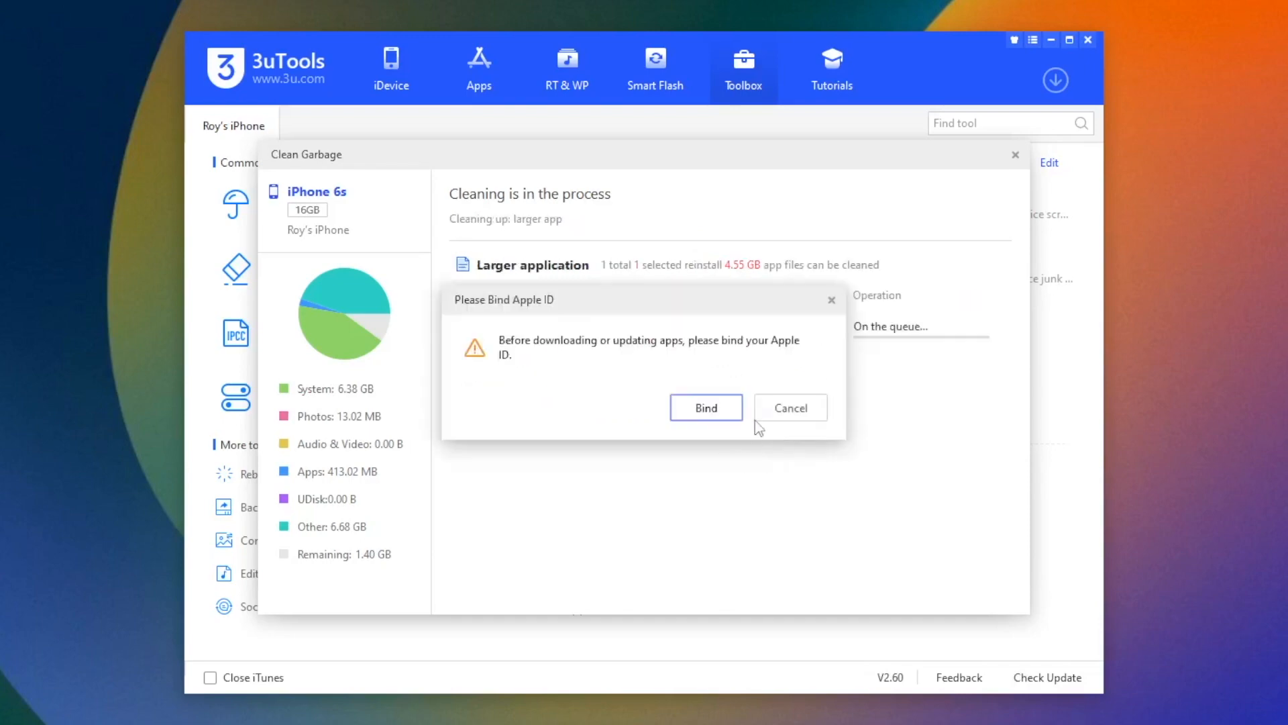
pyautogui.moveTo(790, 407)
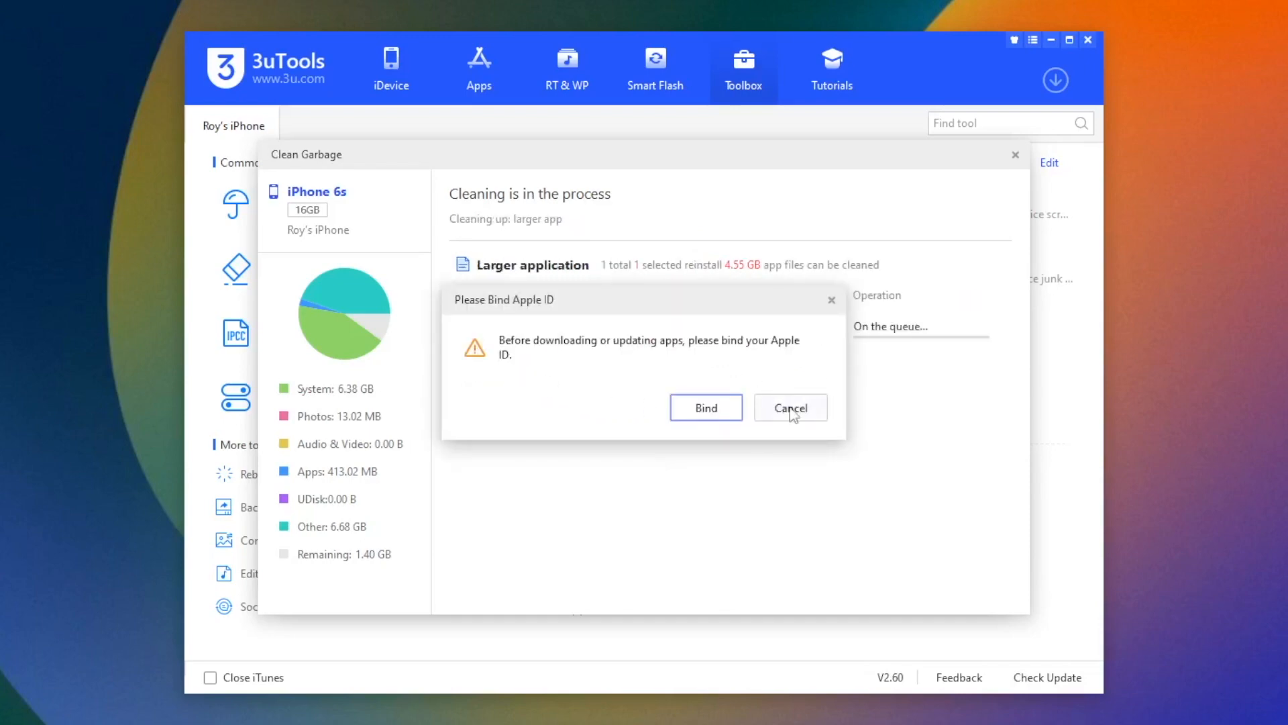
pyautogui.moveTo(725, 366)
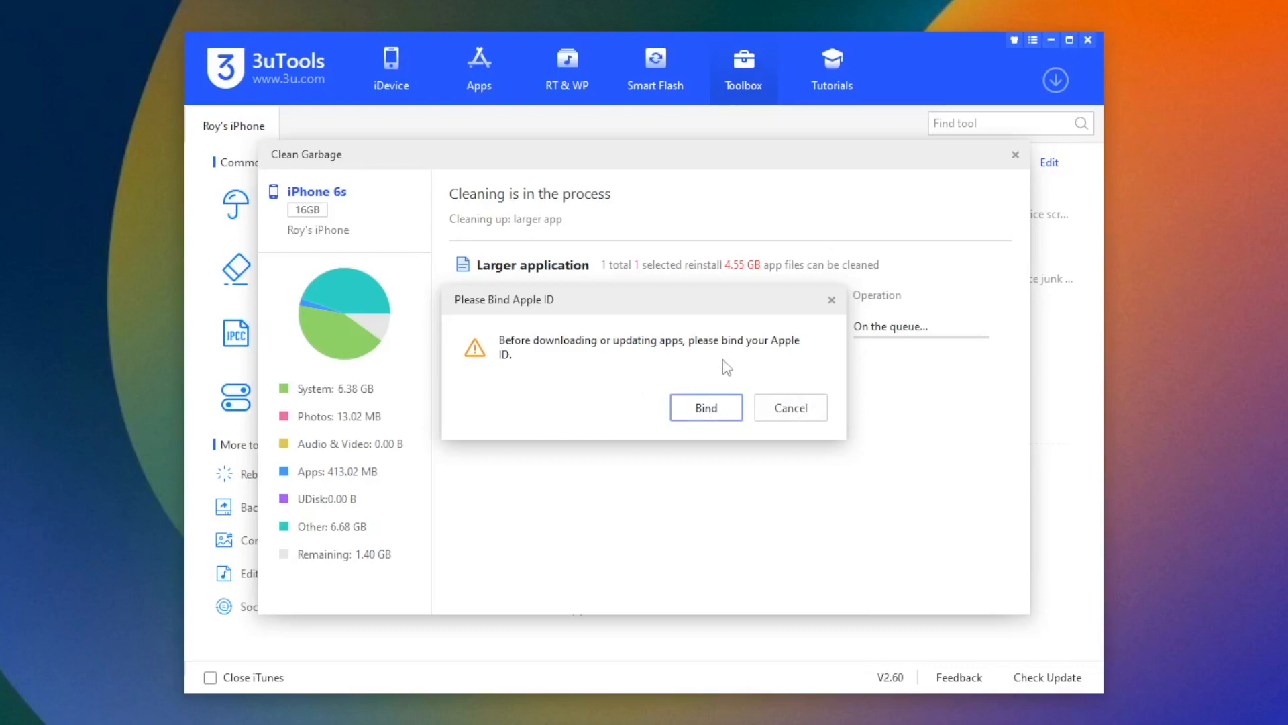
pyautogui.click(789, 407)
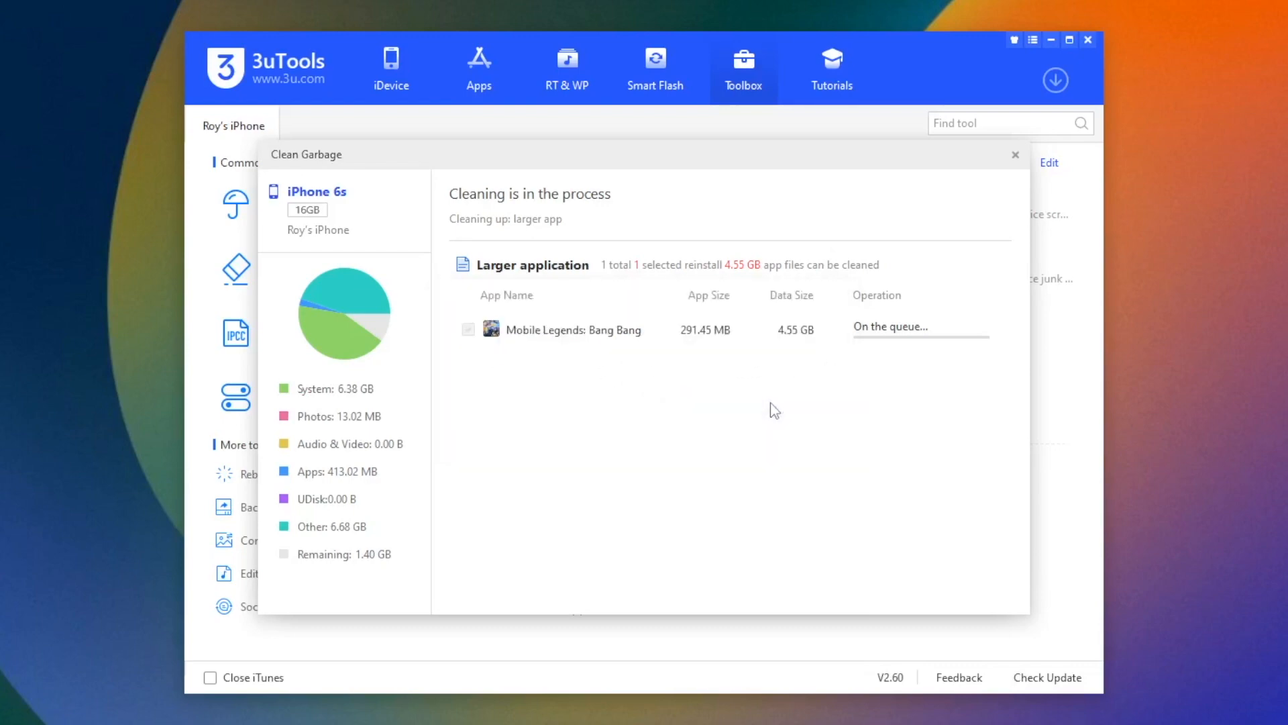
pyautogui.moveTo(819, 354)
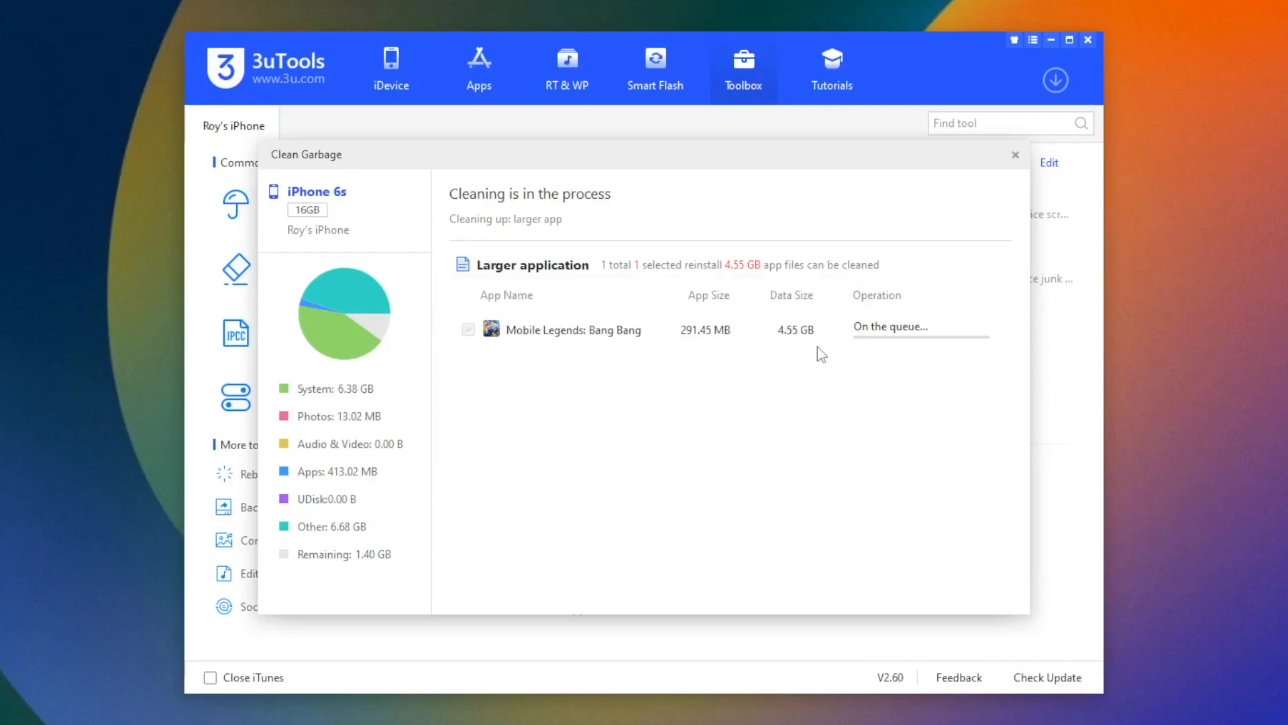
pyautogui.moveTo(555, 343)
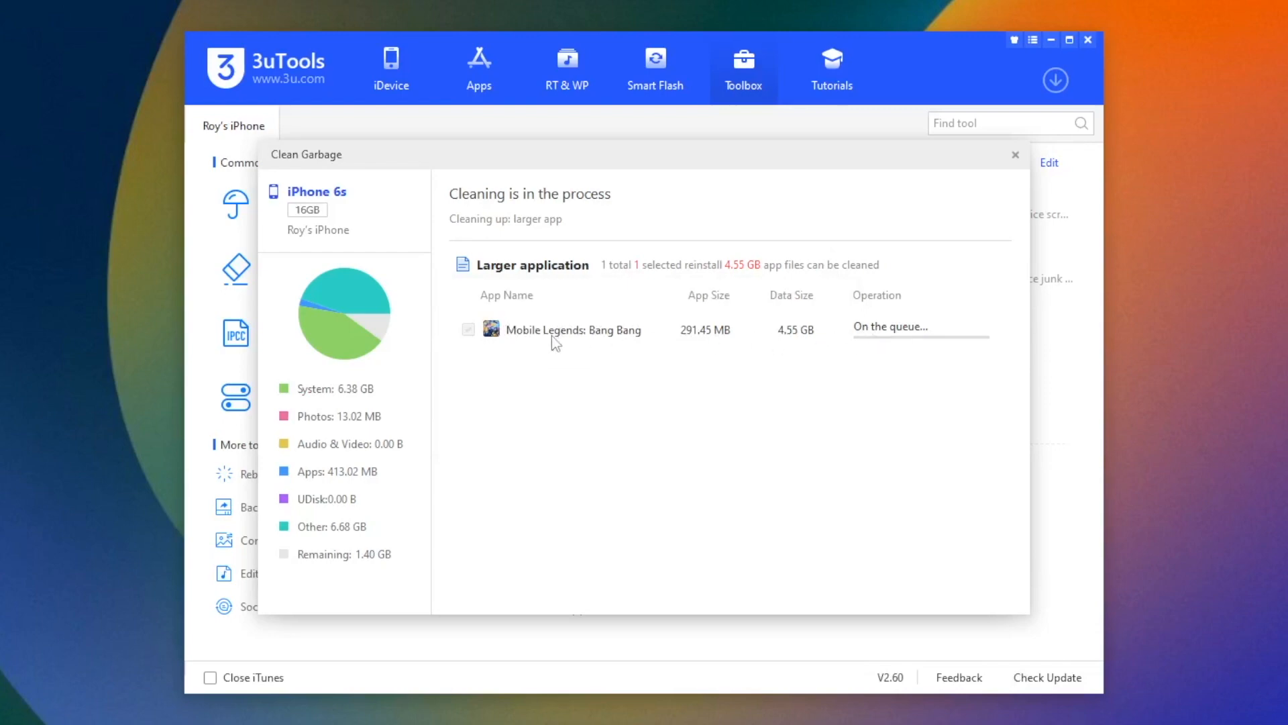
pyautogui.moveTo(358, 465)
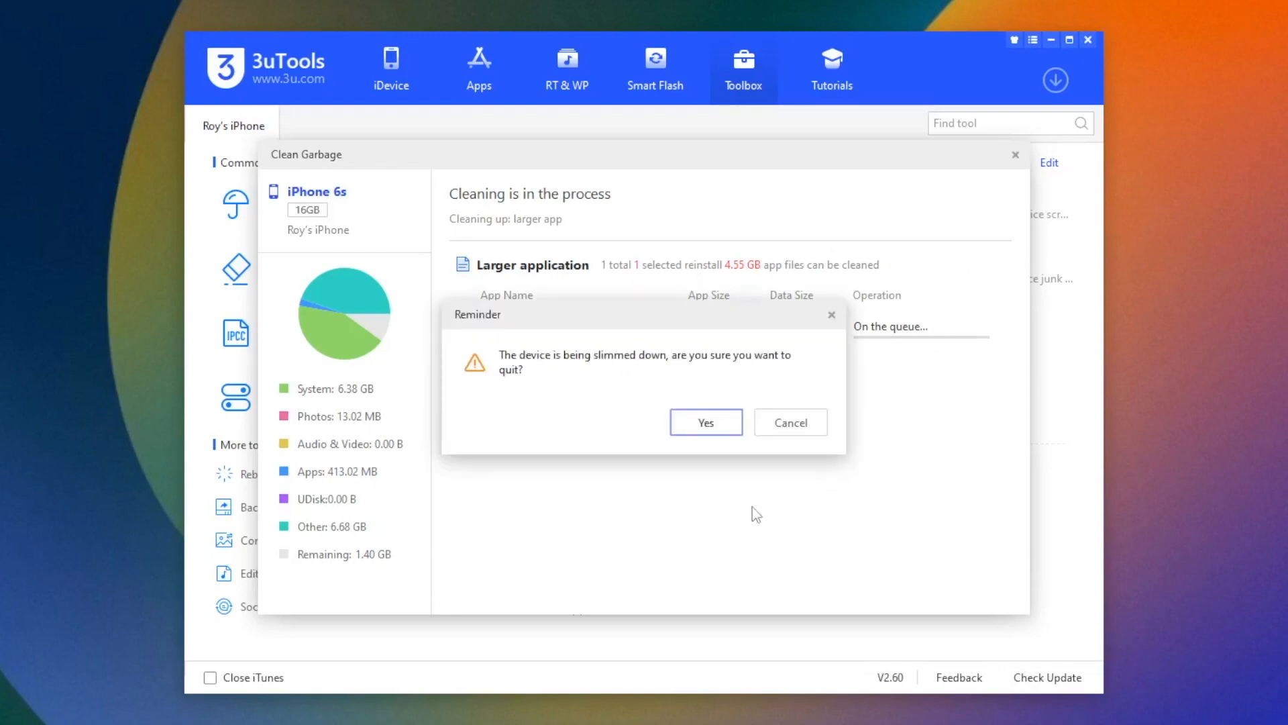
# Confirm quitting Clean Garbage, returning to the iDevice Info page showing 8.37 GB of 14.87 GB used
pyautogui.click(705, 421)
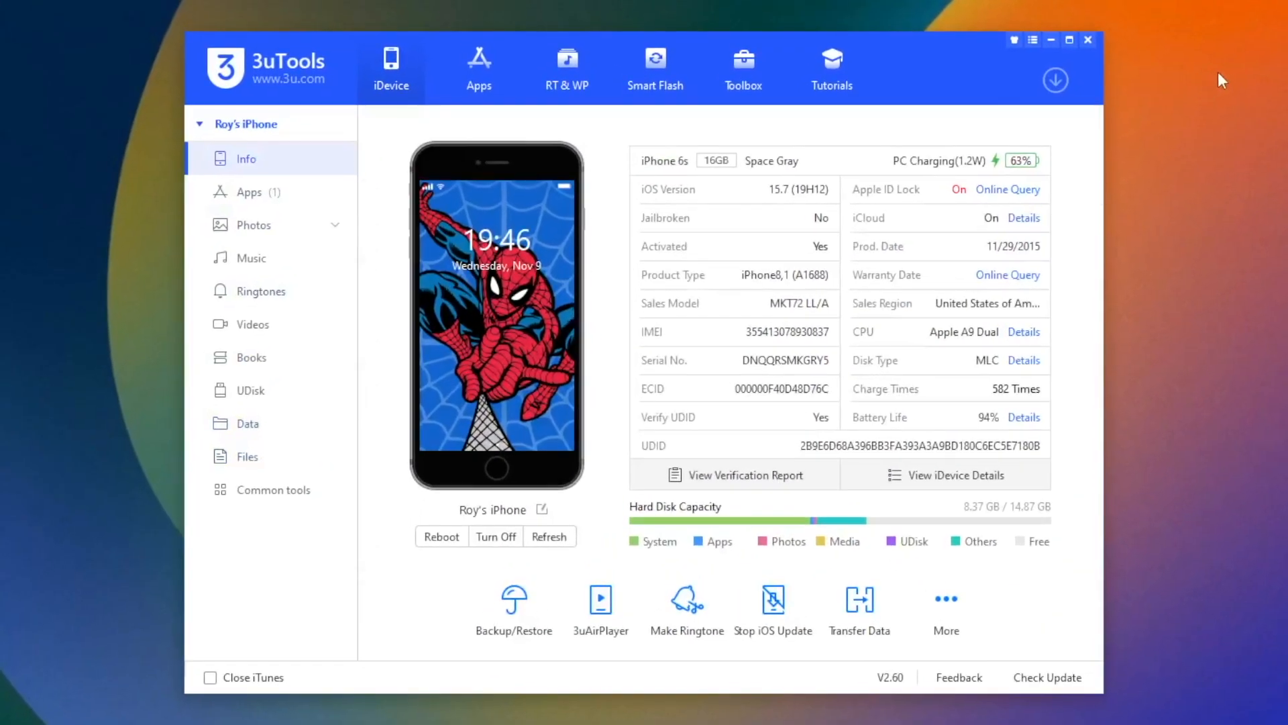
pyautogui.moveTo(1179, 46)
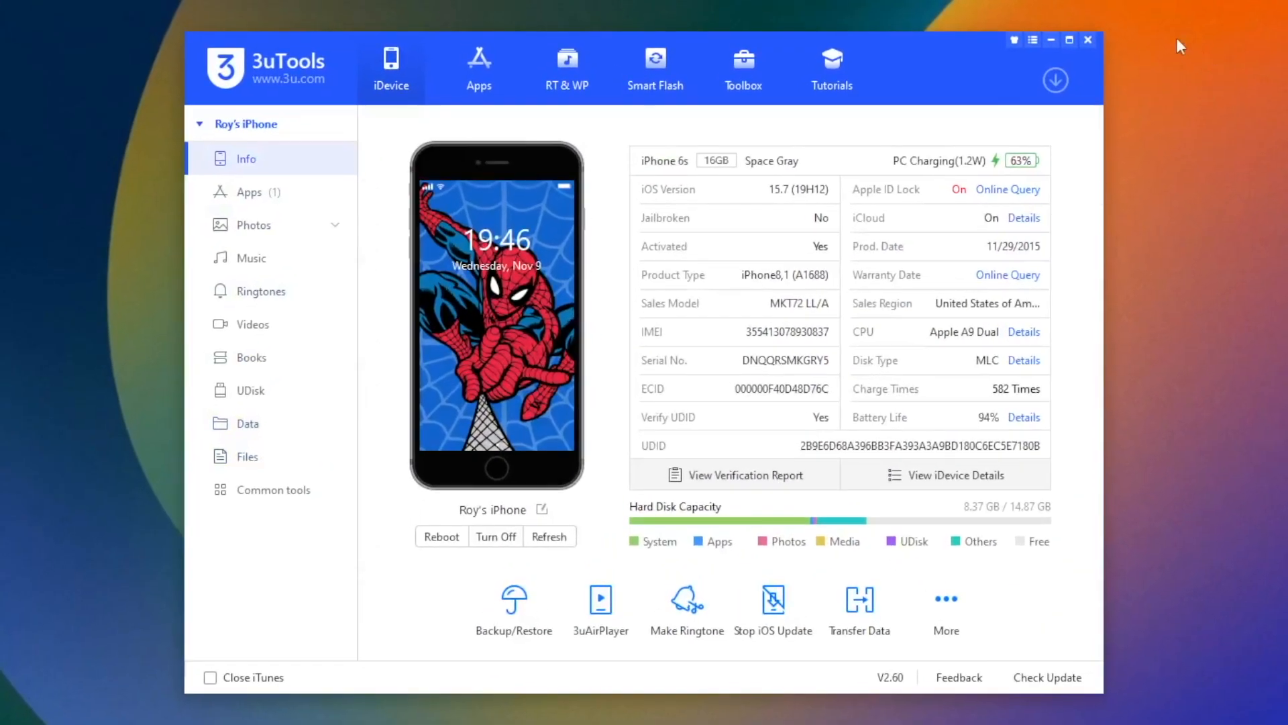